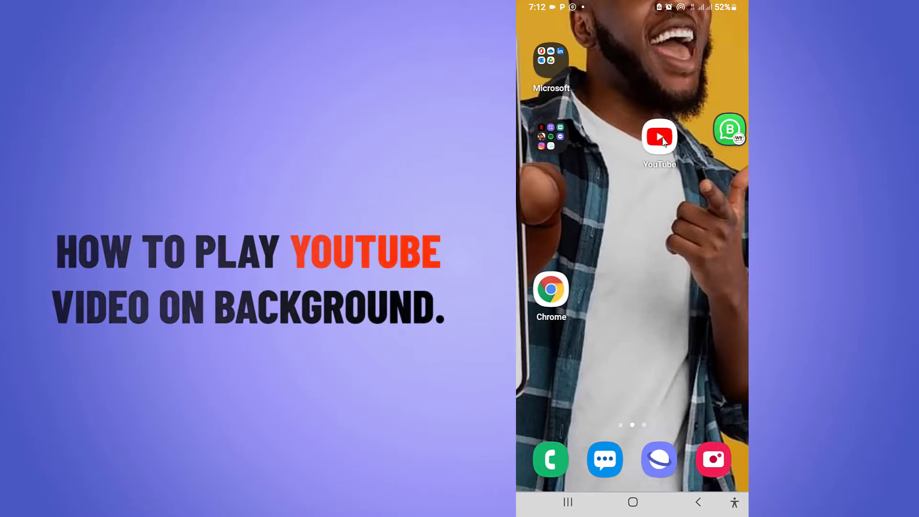
- Open and leave the YouTube app twice, check recent apps, then return home
{"action": "left_click", "coordinate": [659, 138]}
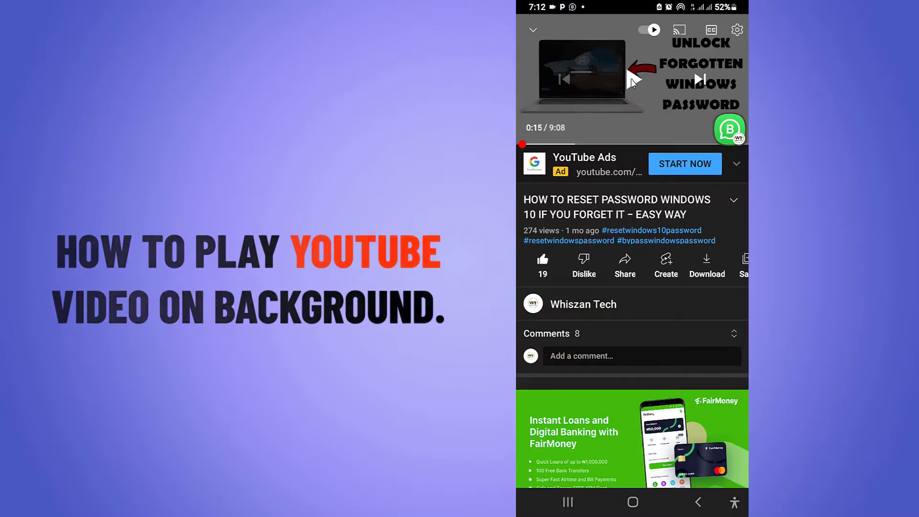
{"action": "mouse_move", "coordinate": [606, 377]}
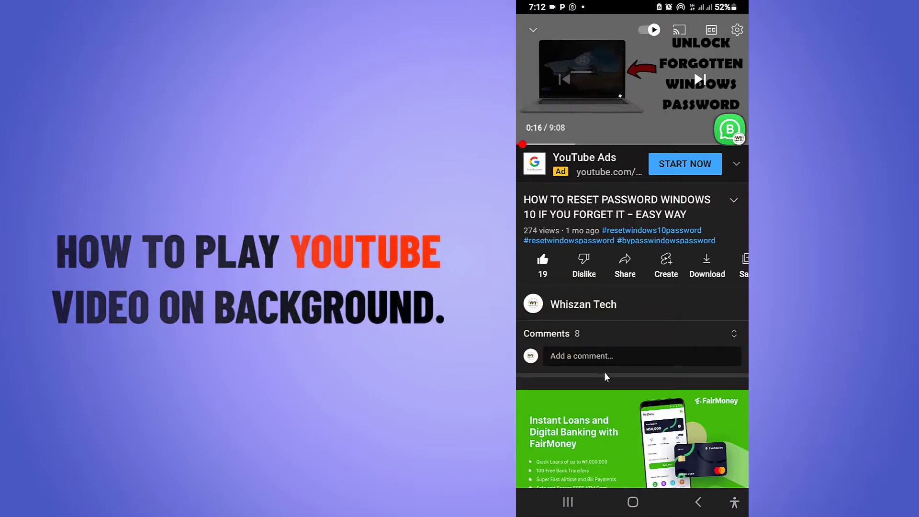
{"action": "left_click", "coordinate": [632, 502]}
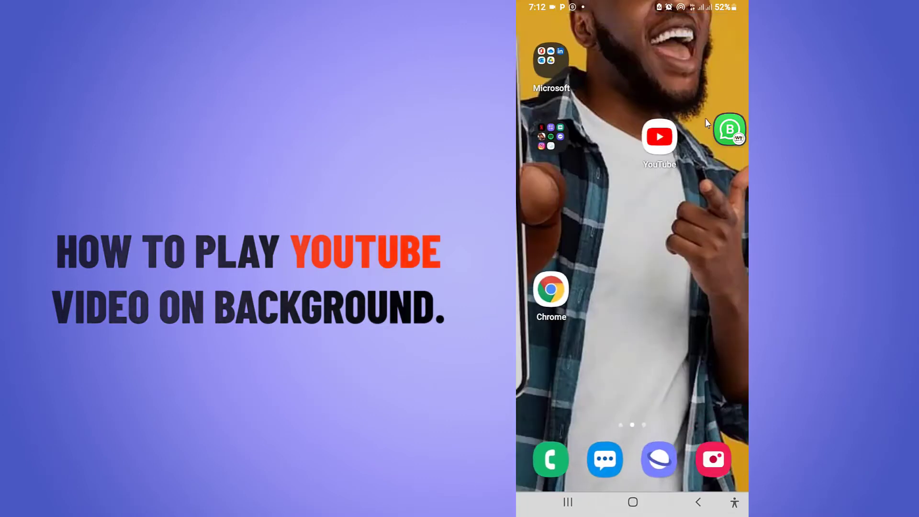
{"action": "left_click", "coordinate": [659, 136]}
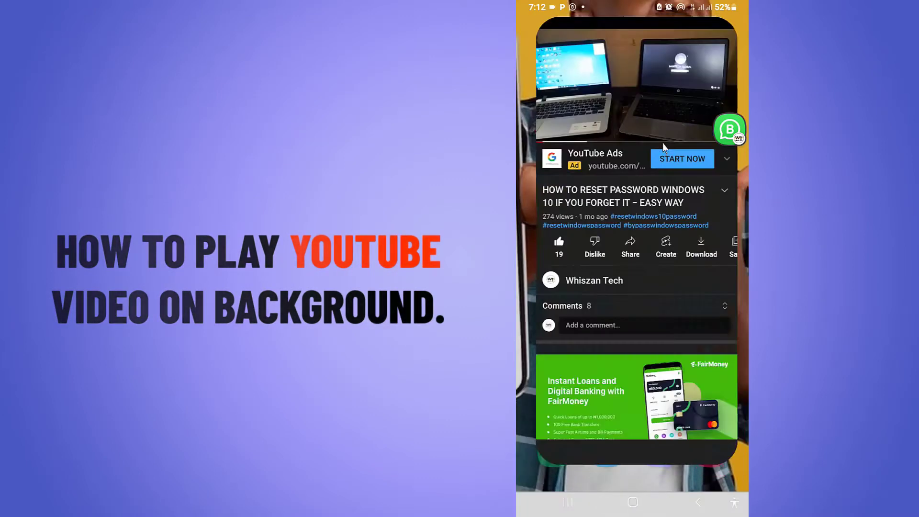
{"action": "left_click", "coordinate": [632, 82]}
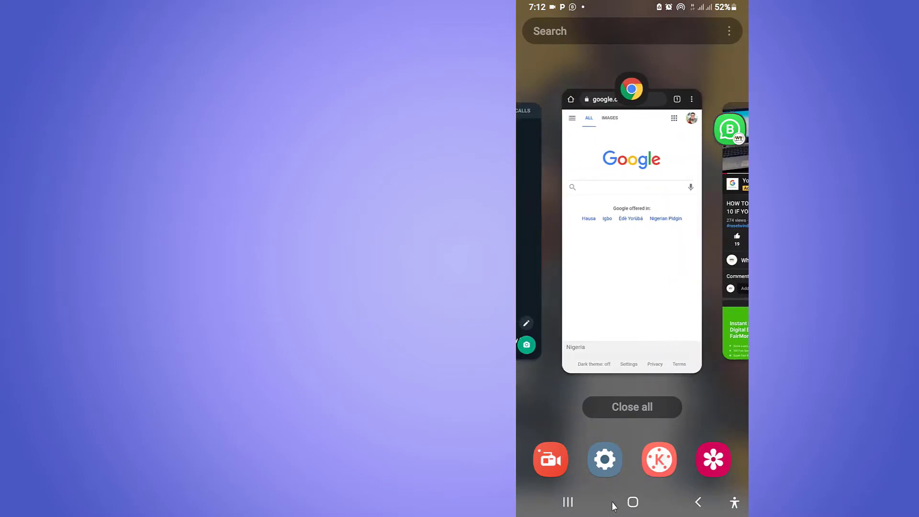
{"action": "left_click", "coordinate": [632, 502]}
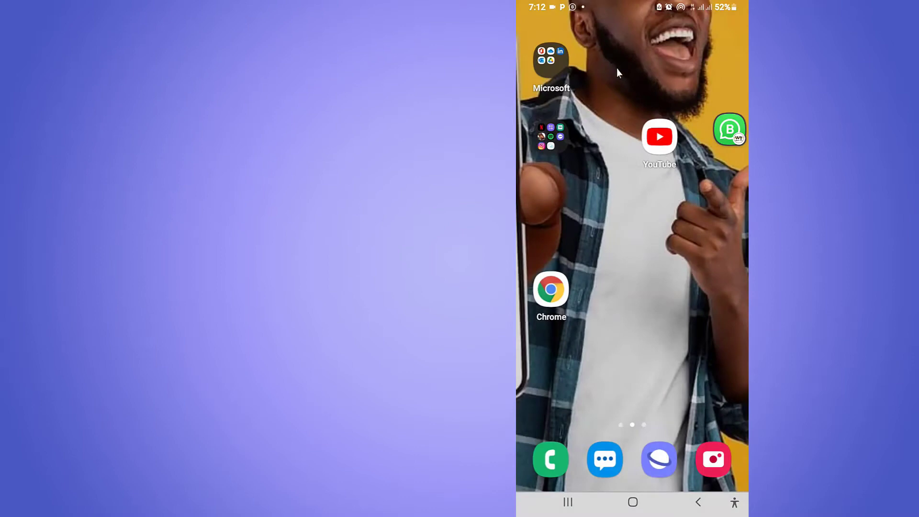
{"action": "mouse_move", "coordinate": [612, 148]}
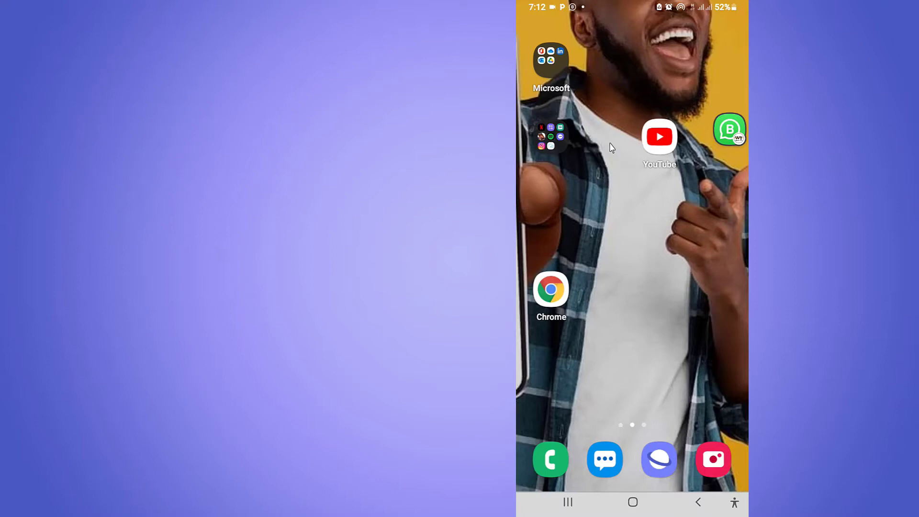
{"action": "mouse_move", "coordinate": [606, 211]}
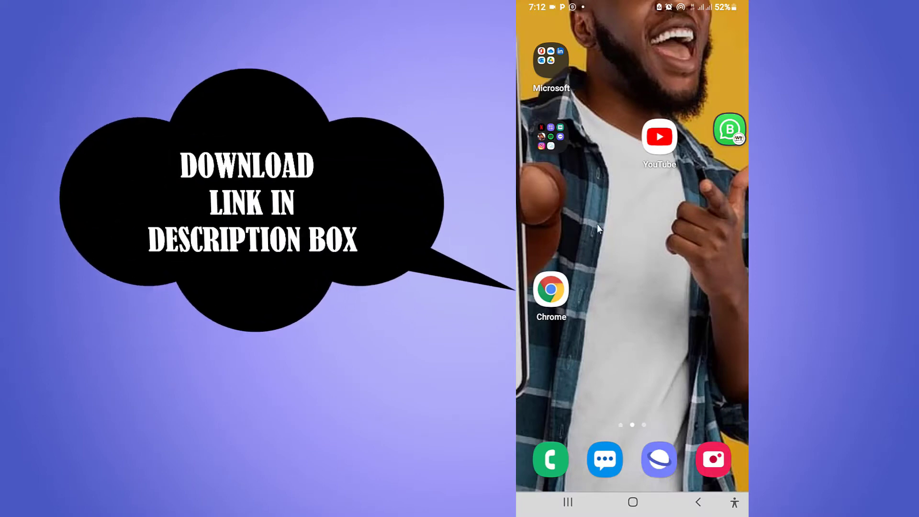
{"action": "mouse_move", "coordinate": [578, 283]}
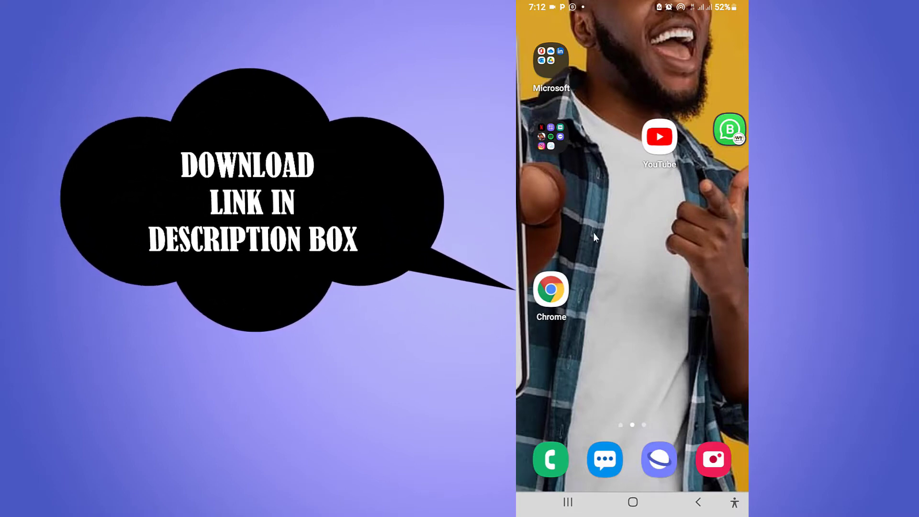
{"action": "mouse_move", "coordinate": [604, 252]}
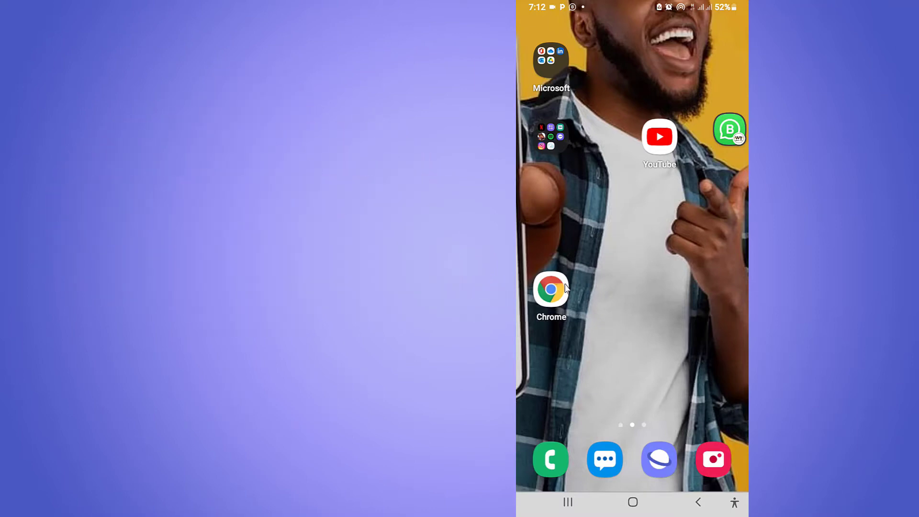
- Load youtube.com in Chrome to reach the mobile YouTube home feed
{"action": "left_click", "coordinate": [551, 293]}
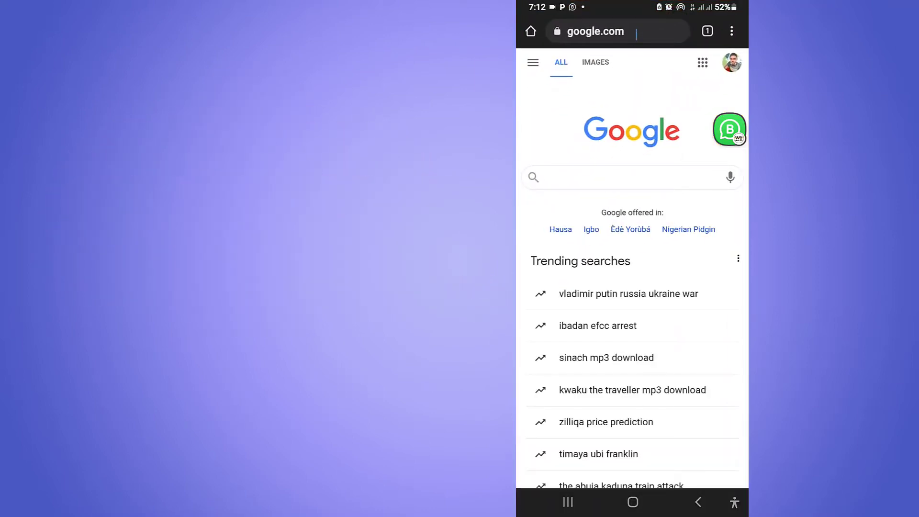
{"action": "left_click", "coordinate": [610, 31]}
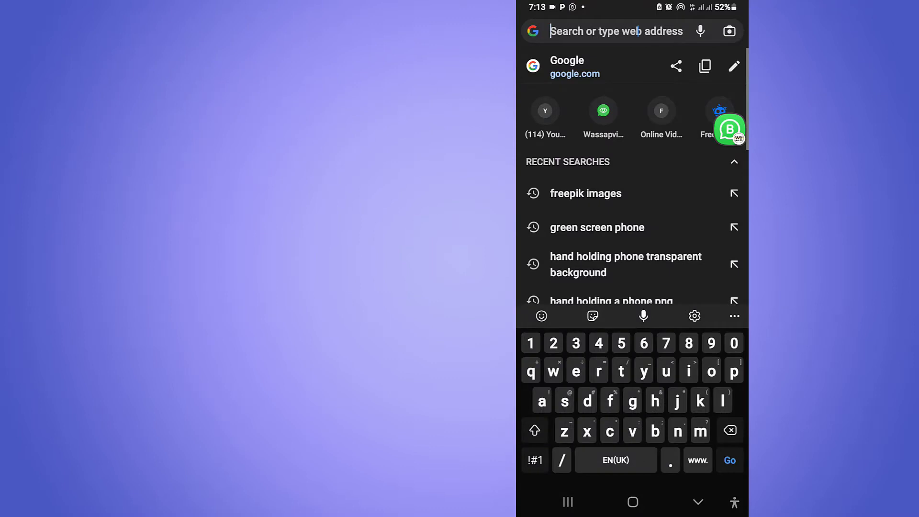
{"action": "type", "text": "youtube.com"}
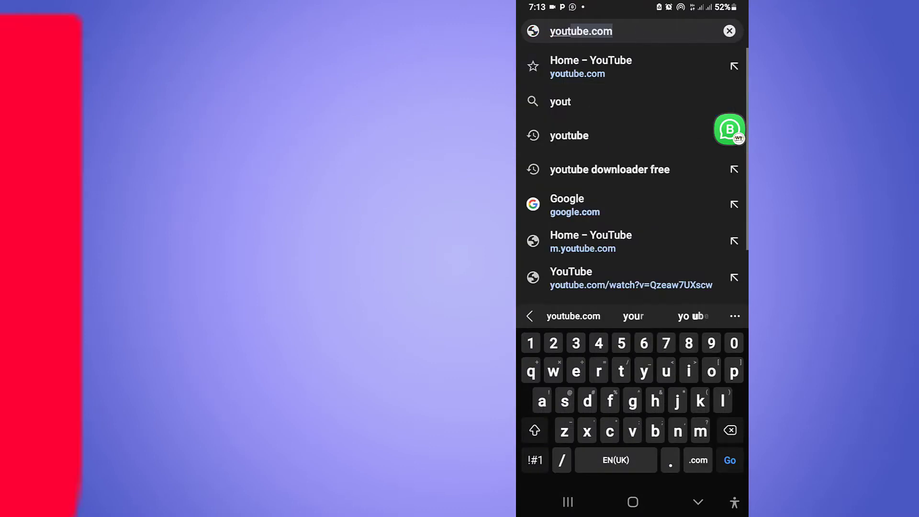
{"action": "left_click", "coordinate": [698, 461]}
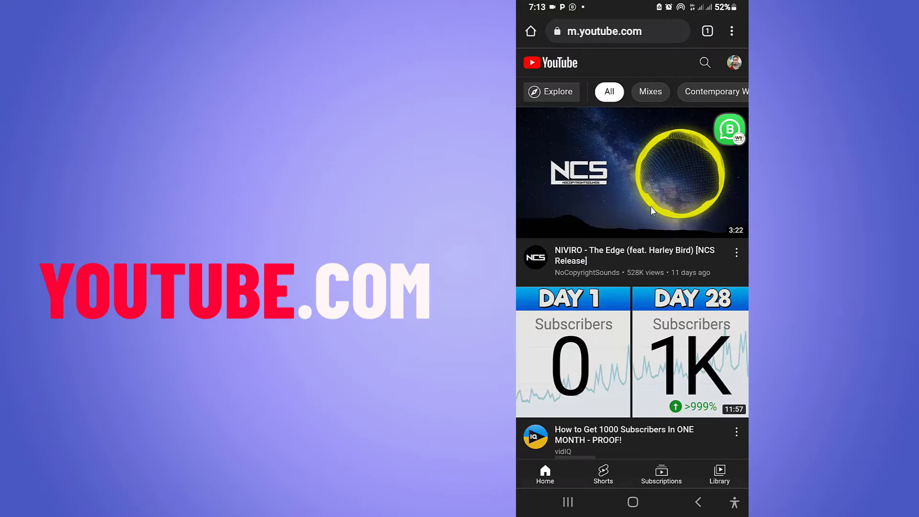
{"action": "mouse_move", "coordinate": [736, 36]}
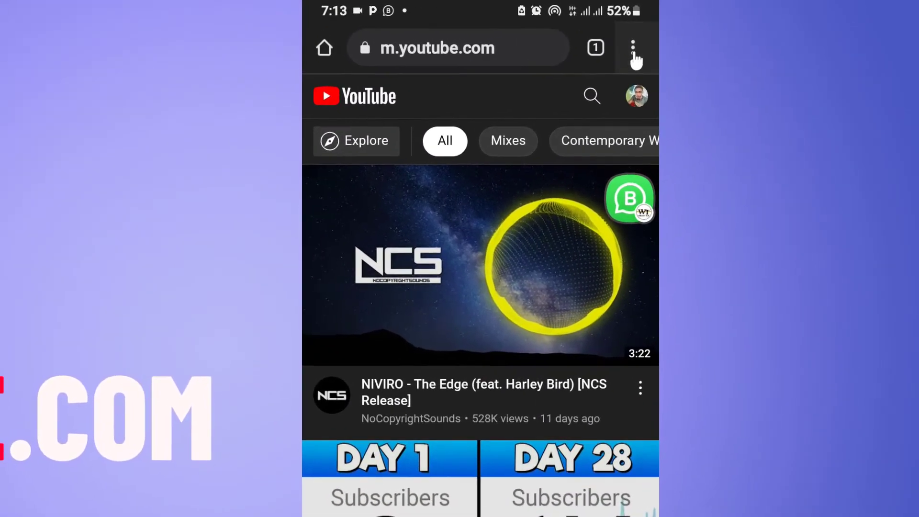
- Turn on Chrome's Desktop site option so YouTube switches to the desktop layout
{"action": "left_click", "coordinate": [633, 48]}
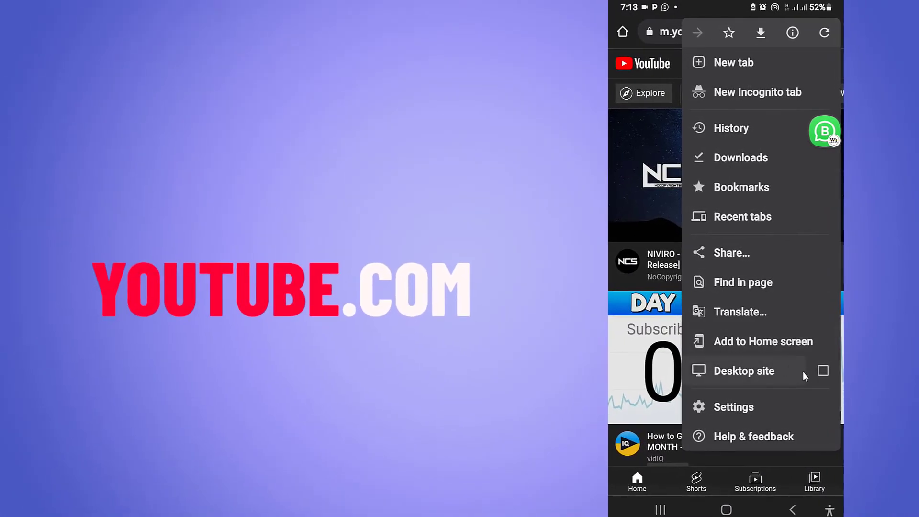
{"action": "left_click", "coordinate": [742, 370]}
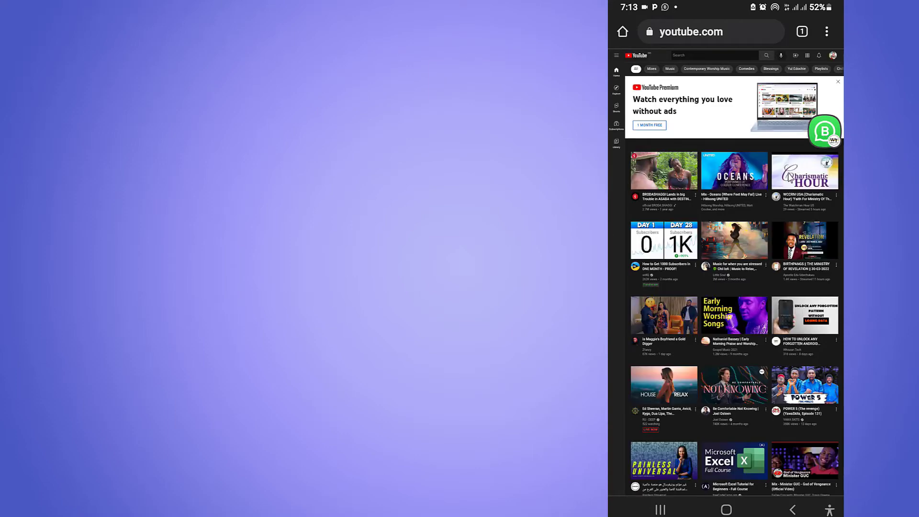
{"action": "mouse_move", "coordinate": [830, 113]}
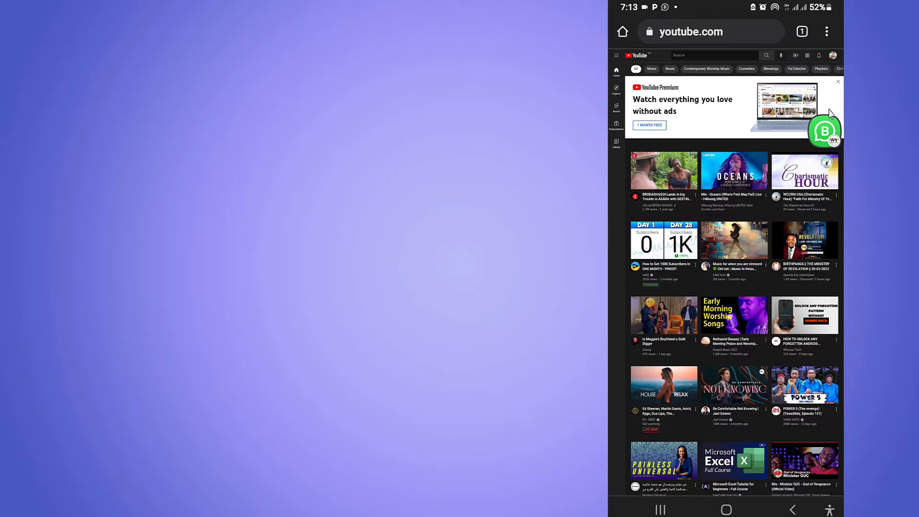
{"action": "mouse_move", "coordinate": [795, 317]}
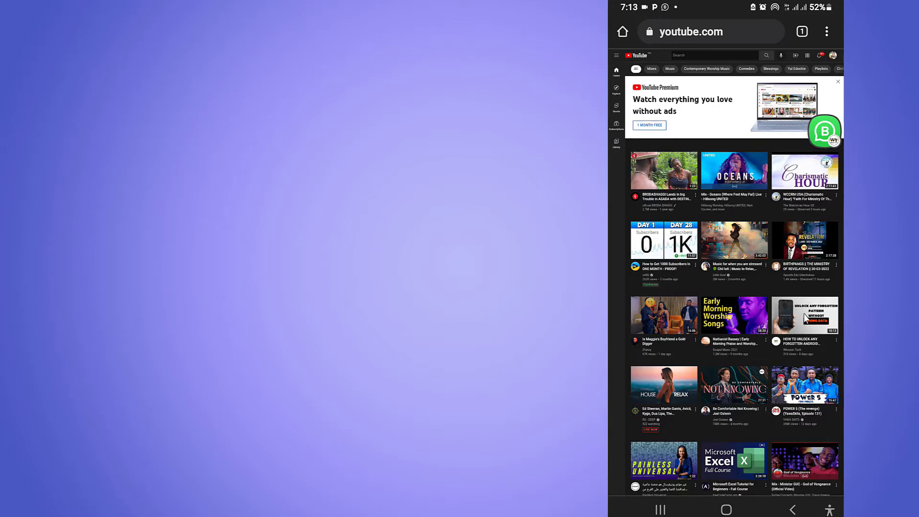
- Open the forgotten Android pattern video, skip both ads, and start the tutorial
{"action": "left_click", "coordinate": [805, 316]}
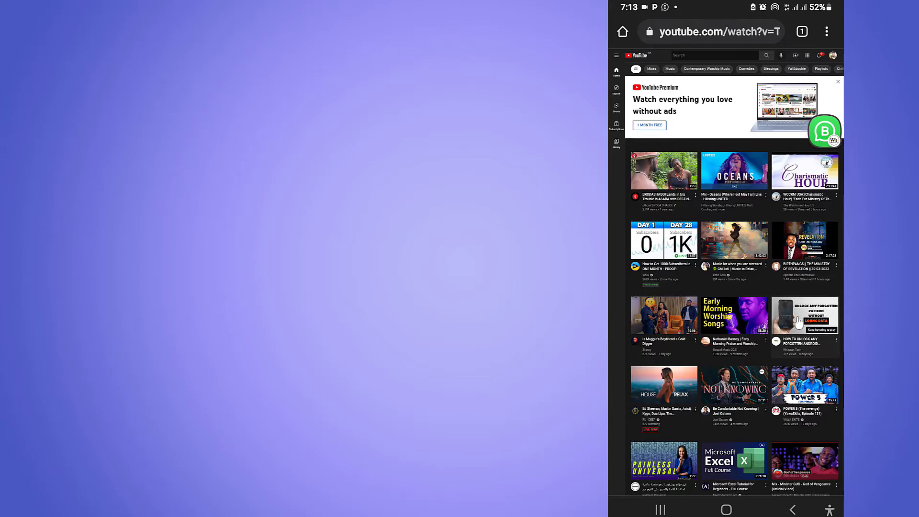
{"action": "left_click", "coordinate": [805, 315]}
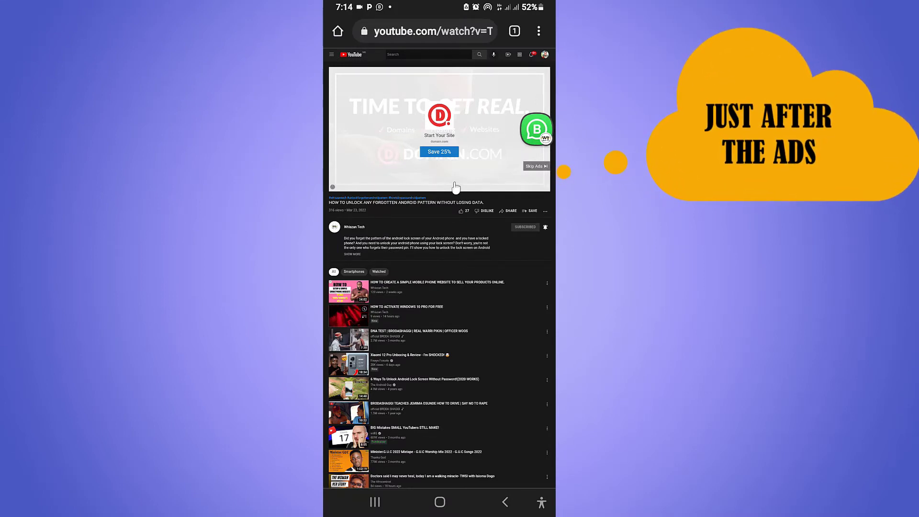
{"action": "left_click", "coordinate": [534, 166]}
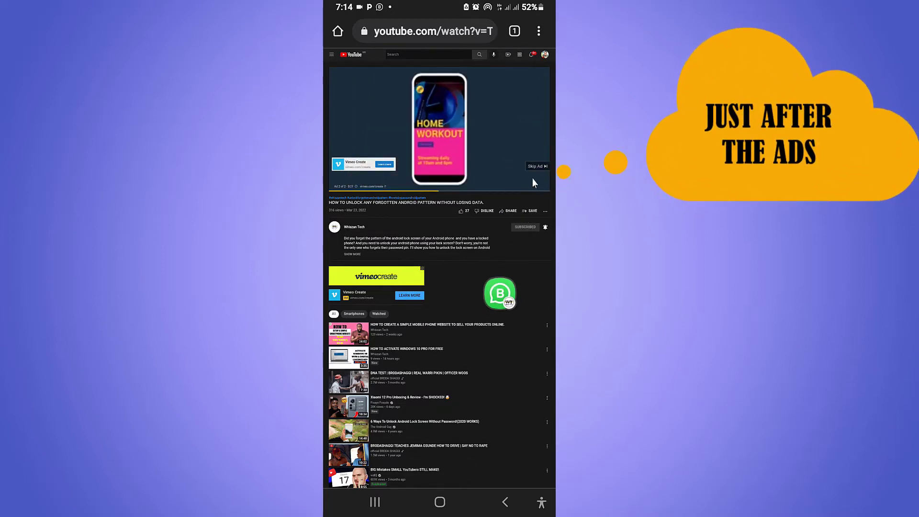
{"action": "left_click", "coordinate": [536, 166]}
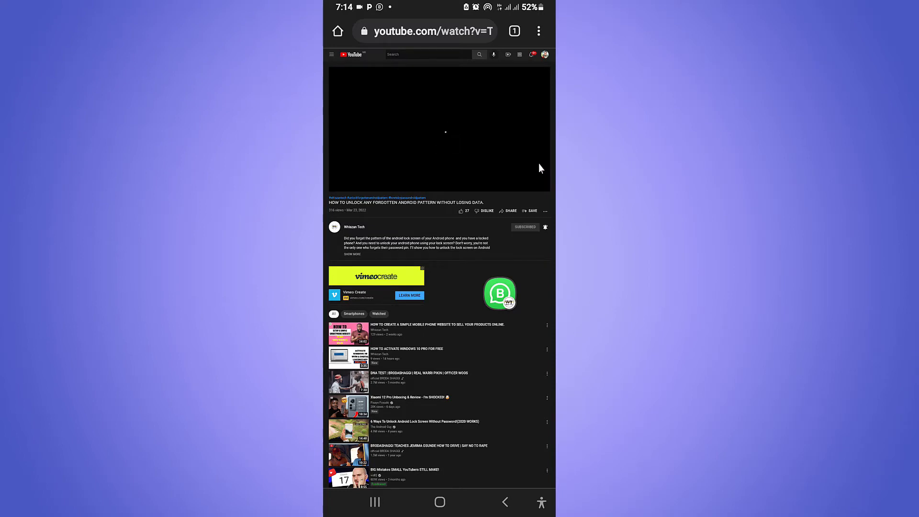
{"action": "left_click", "coordinate": [439, 131]}
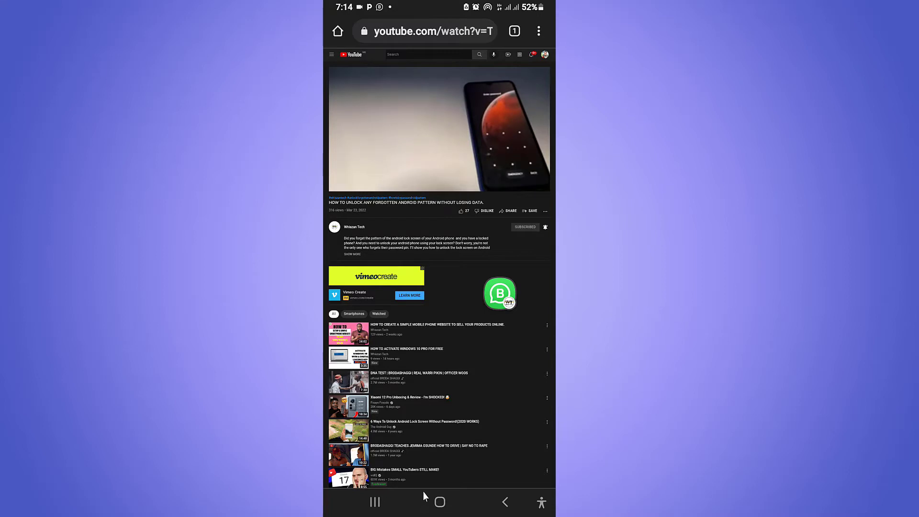
- Send Chrome to the background, resume the tutorial from its notification, and reopen the shade
{"action": "left_click", "coordinate": [439, 502]}
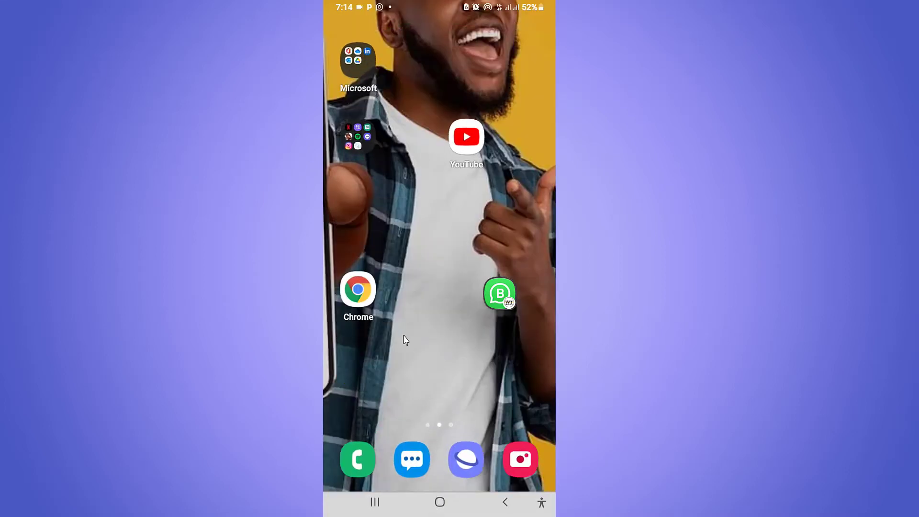
{"action": "mouse_move", "coordinate": [399, 305]}
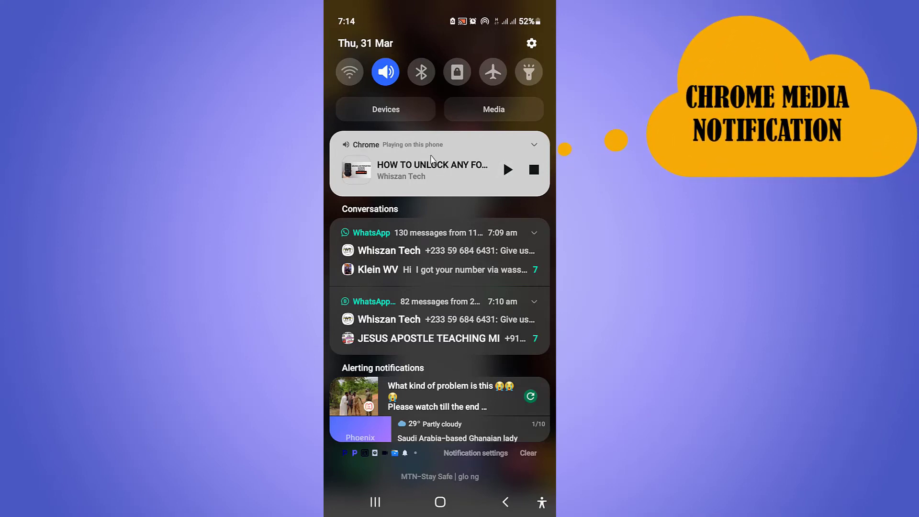
{"action": "mouse_move", "coordinate": [485, 172]}
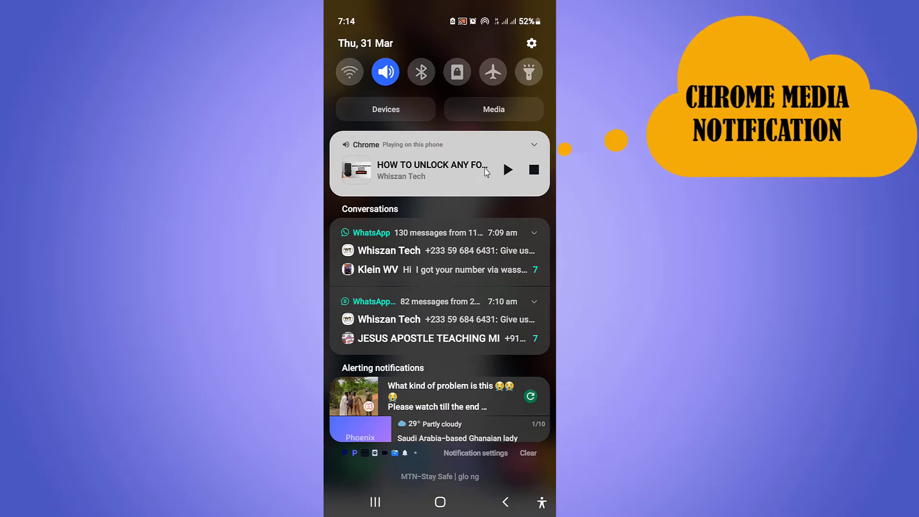
{"action": "left_click", "coordinate": [507, 170]}
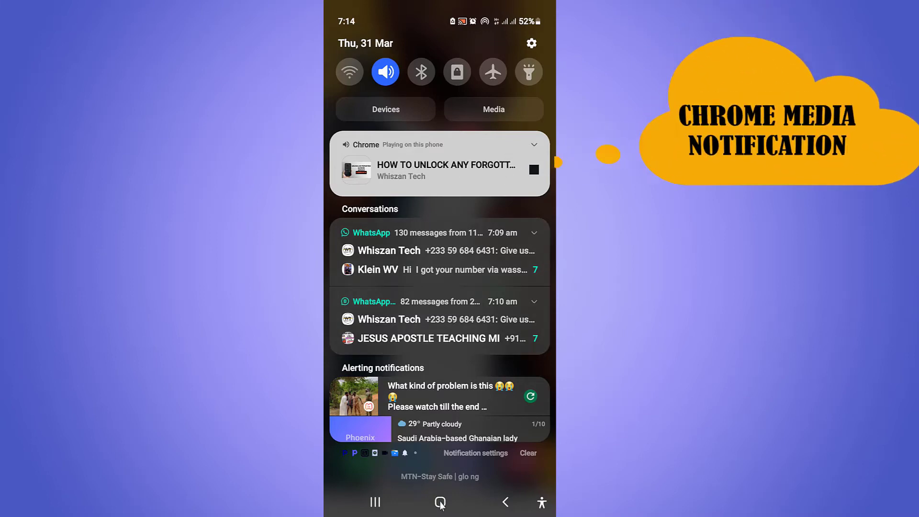
{"action": "left_click", "coordinate": [440, 503]}
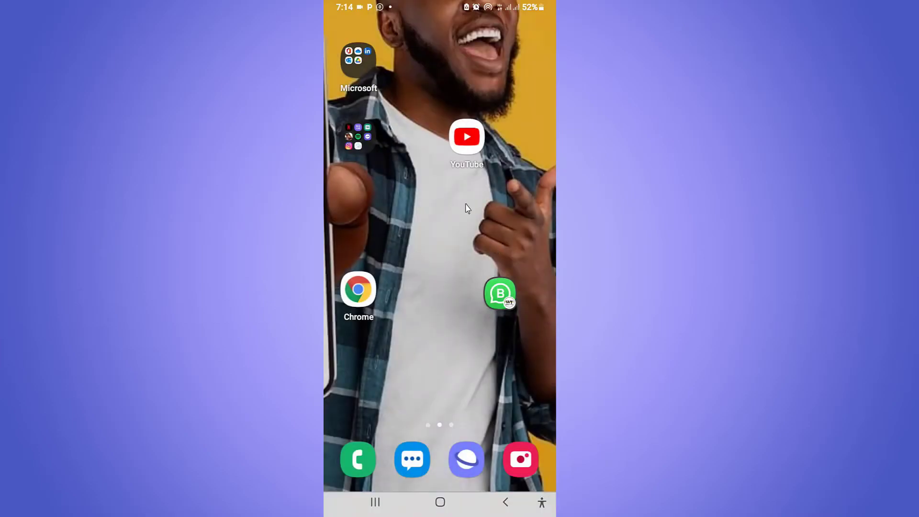
{"action": "scroll", "scroll_direction": "down", "scroll_amount": 3}
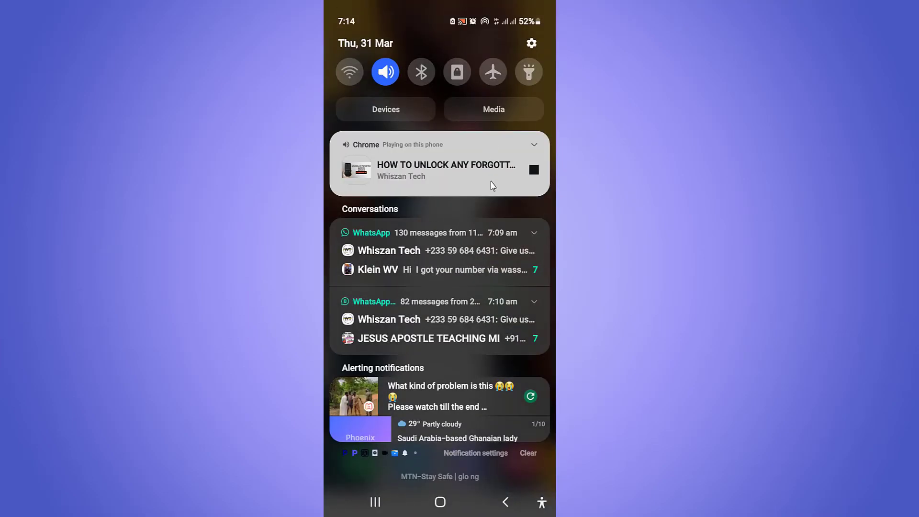
- Expand Chrome's media notification, pause the unlock tutorial, then resume it
{"action": "left_click", "coordinate": [533, 144]}
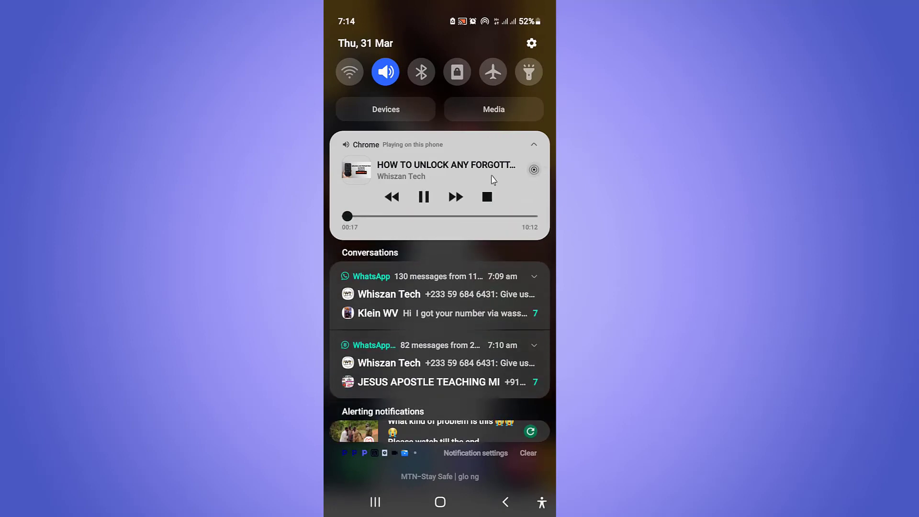
{"action": "left_click", "coordinate": [423, 197]}
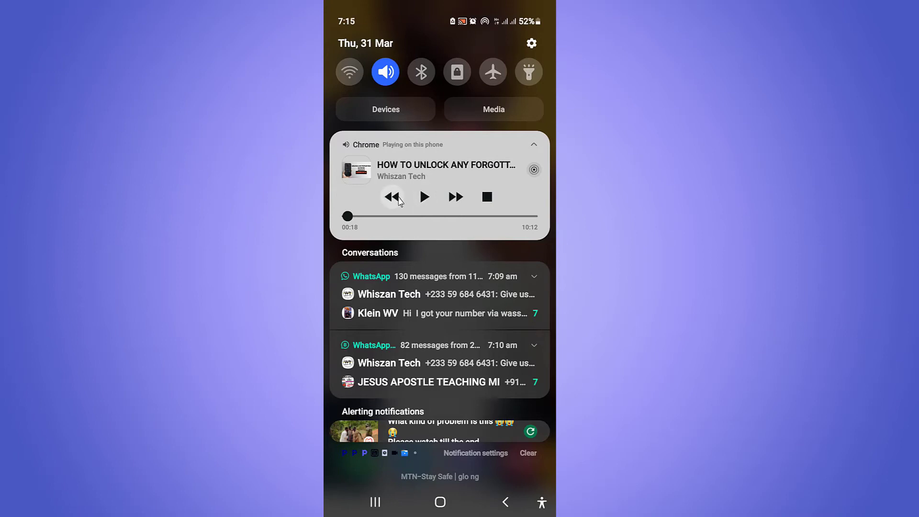
{"action": "mouse_move", "coordinate": [455, 197]}
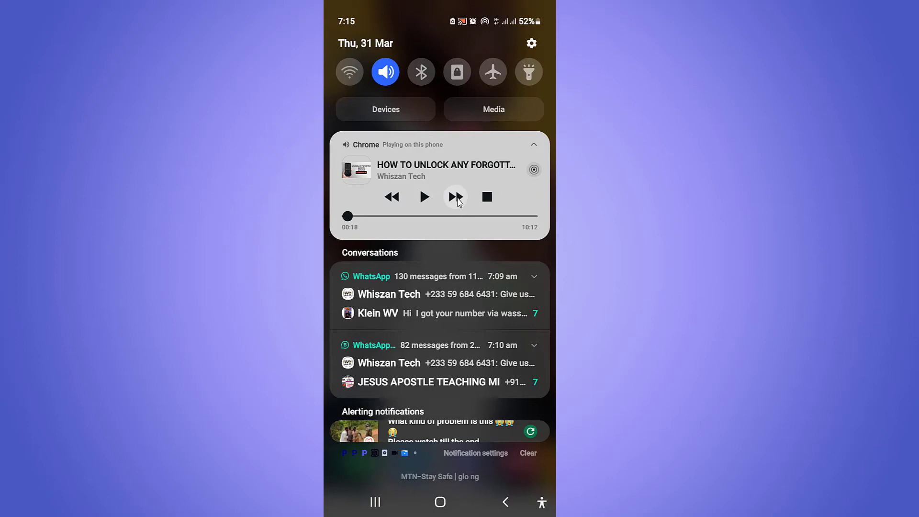
{"action": "mouse_move", "coordinate": [487, 197]}
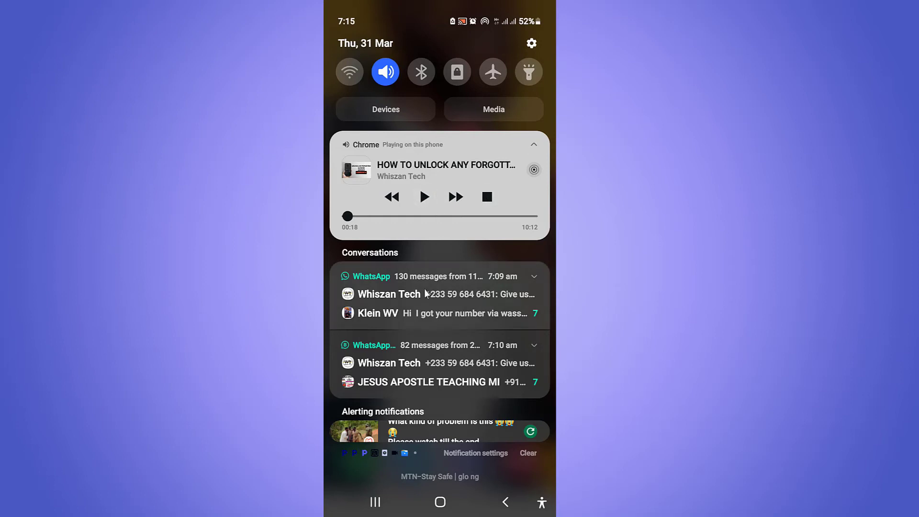
{"action": "mouse_move", "coordinate": [438, 301]}
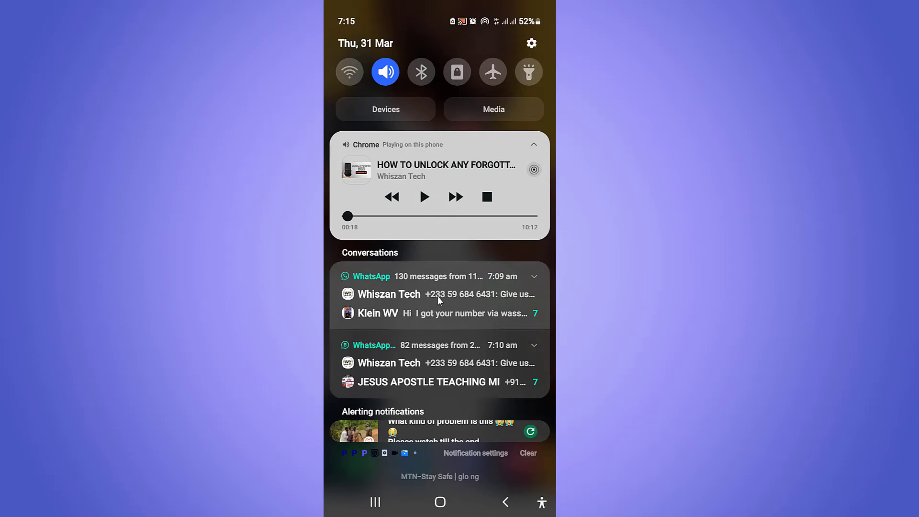
{"action": "mouse_move", "coordinate": [436, 197]}
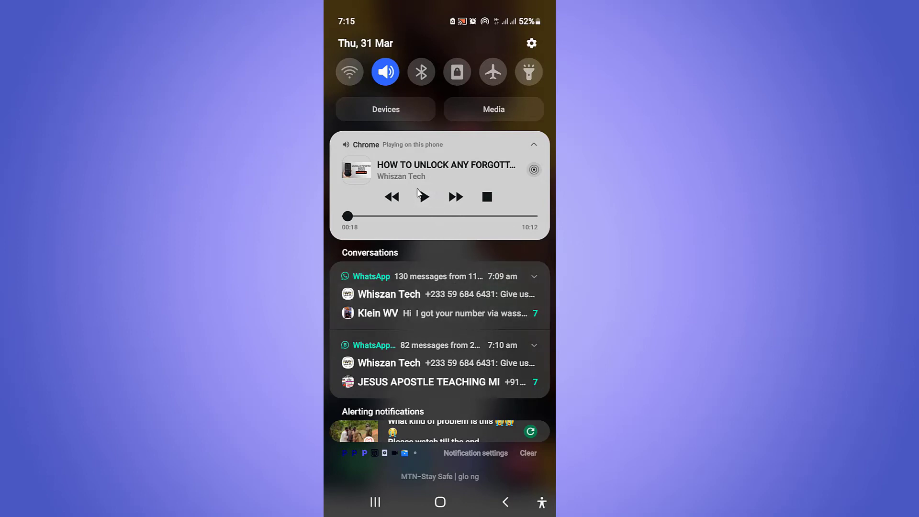
{"action": "left_click", "coordinate": [423, 197]}
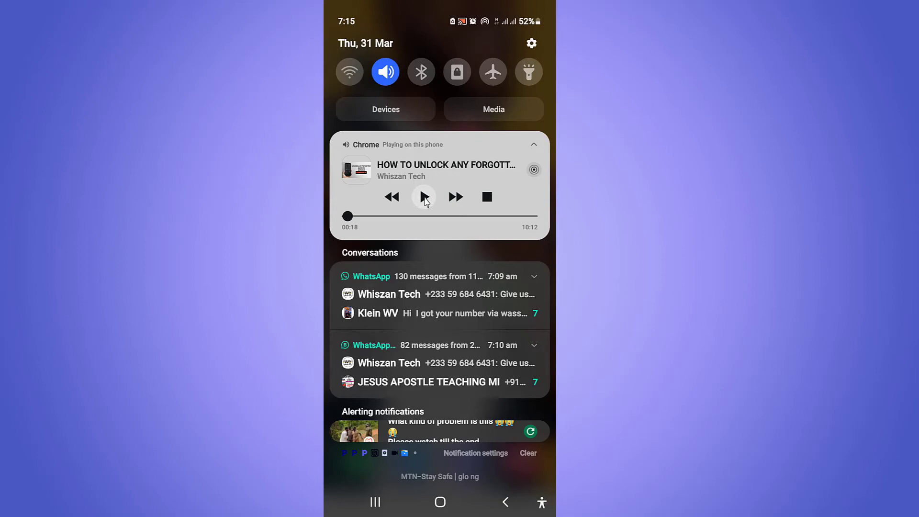
{"action": "left_click", "coordinate": [423, 196]}
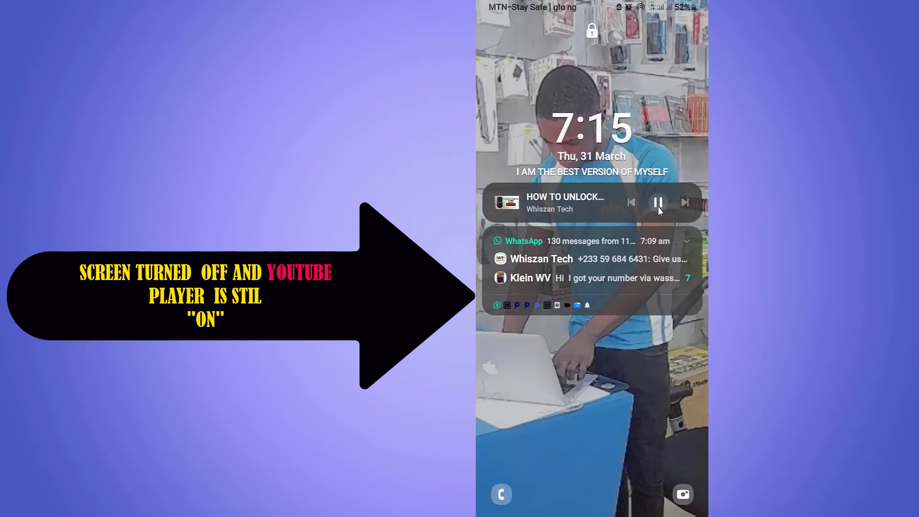
- Pause the tutorial from the lock screen, then resume and expand its notification before going home
{"action": "left_click", "coordinate": [658, 202]}
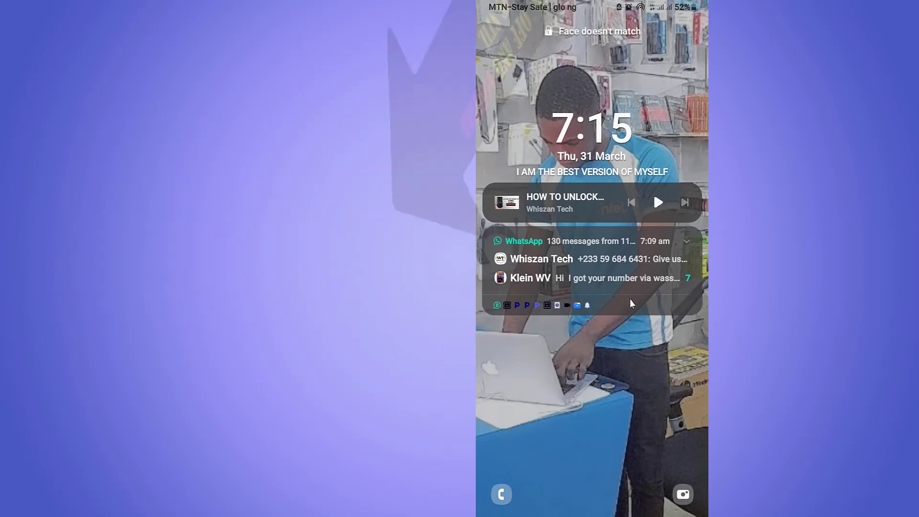
{"action": "mouse_move", "coordinate": [622, 361]}
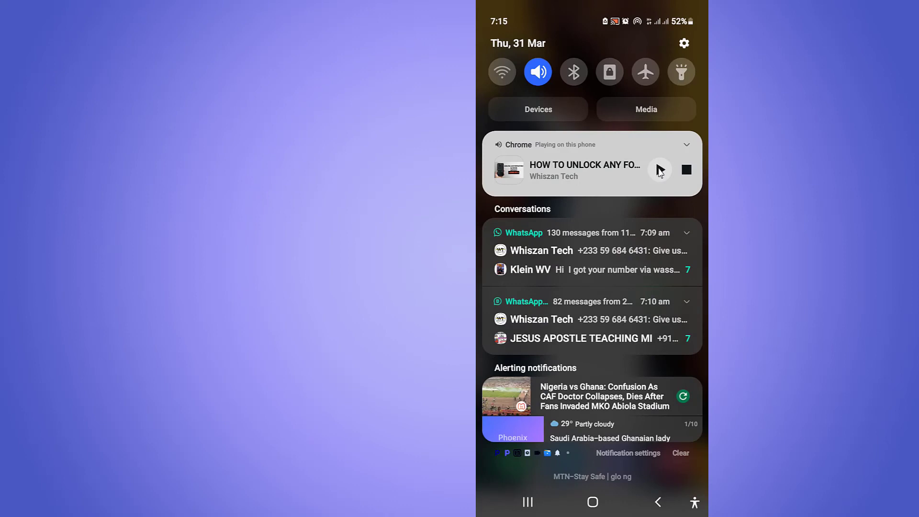
{"action": "left_click", "coordinate": [659, 170]}
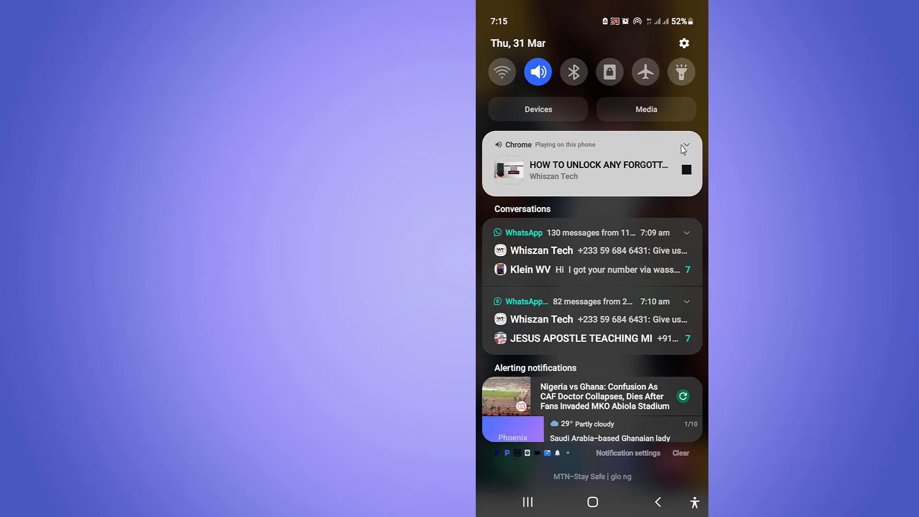
{"action": "left_click", "coordinate": [684, 147]}
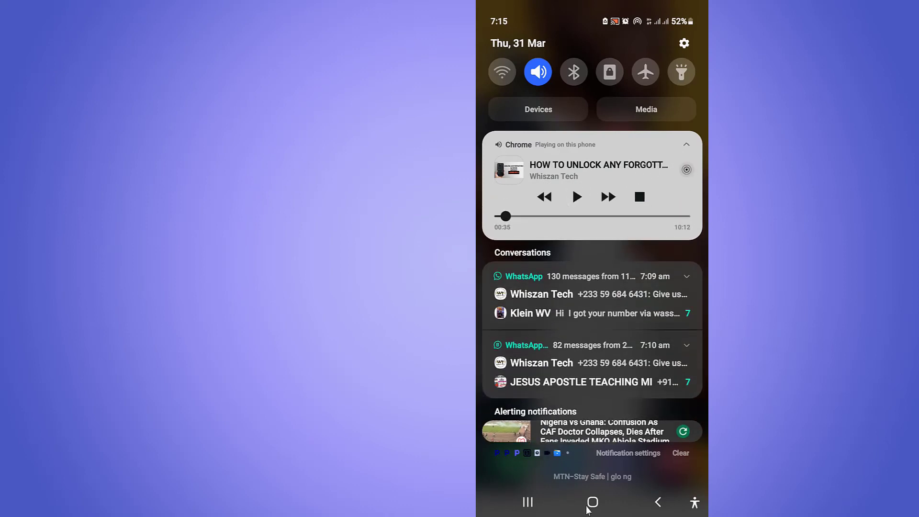
{"action": "left_click", "coordinate": [592, 503]}
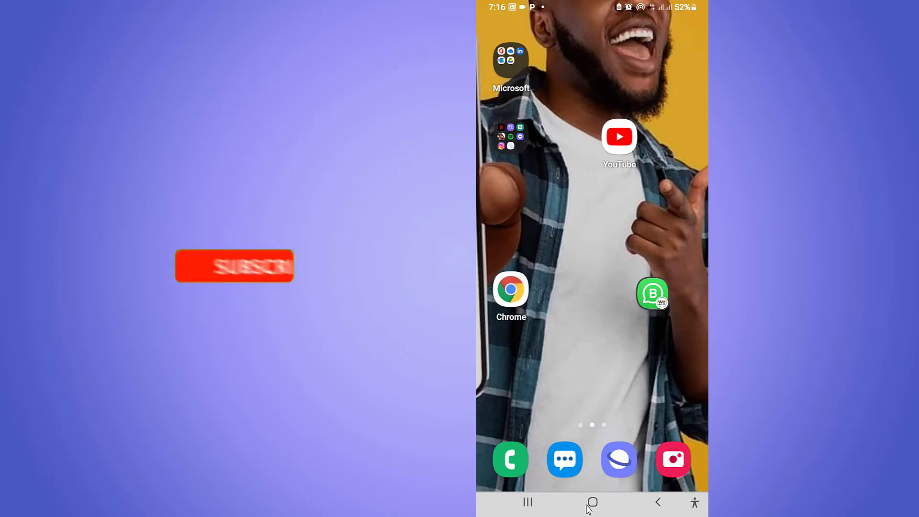
- Dismiss the notification shade, leaving the home screen displayed
{"action": "left_click", "coordinate": [234, 264]}
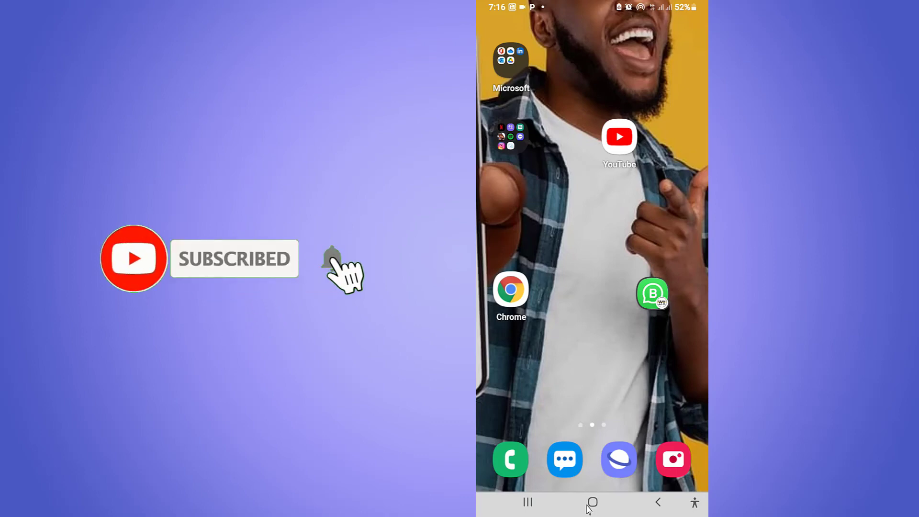